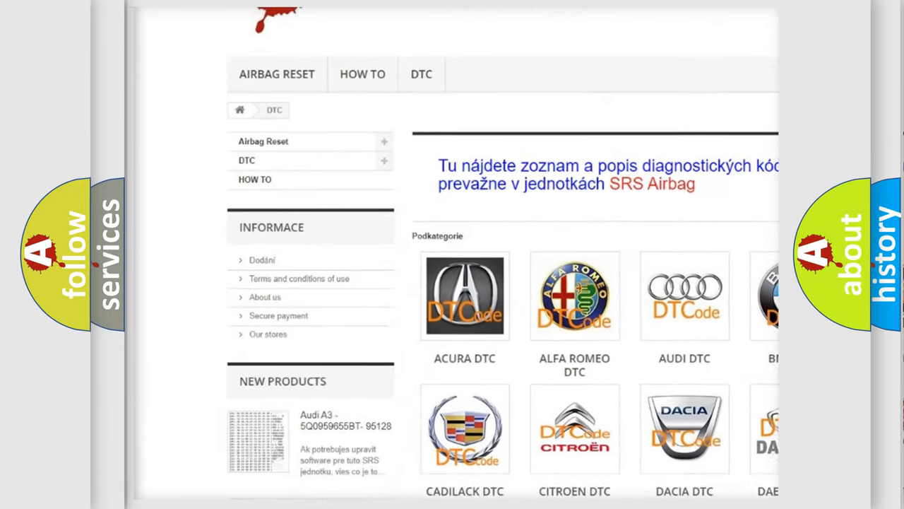
scroll("down", 3)
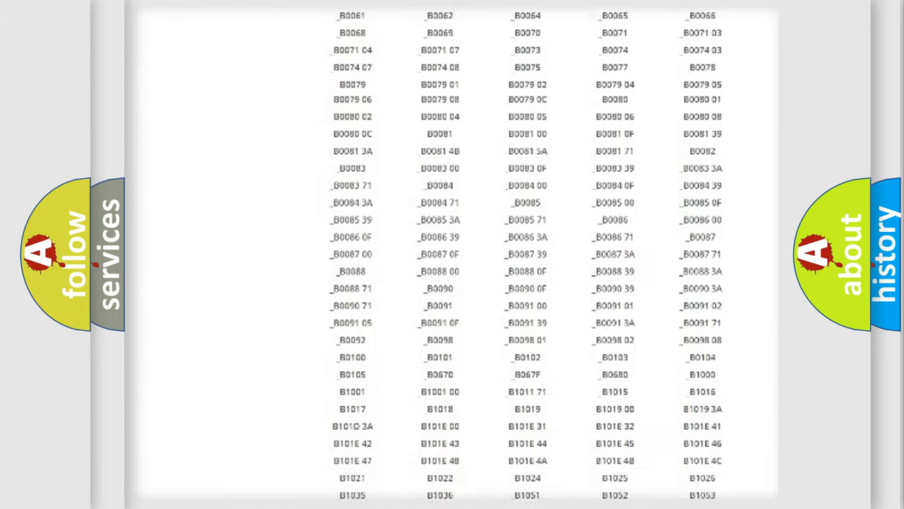
scroll("up", 3)
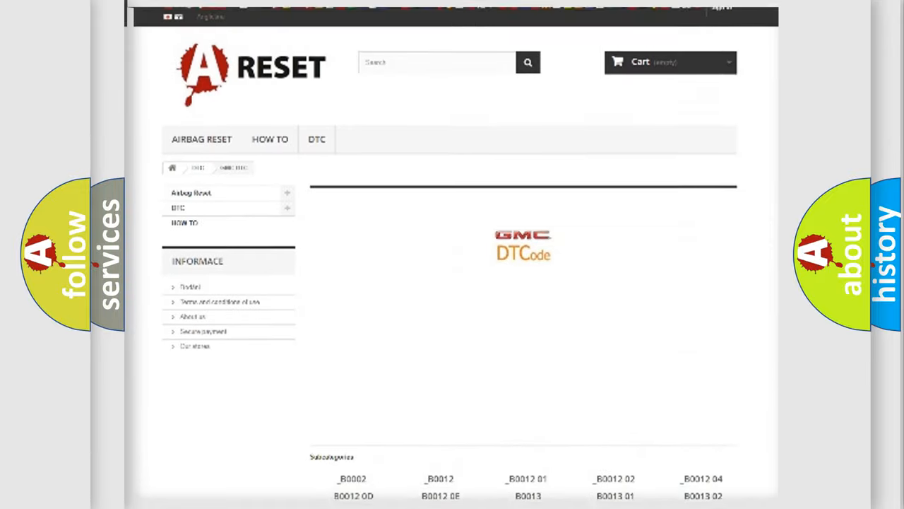